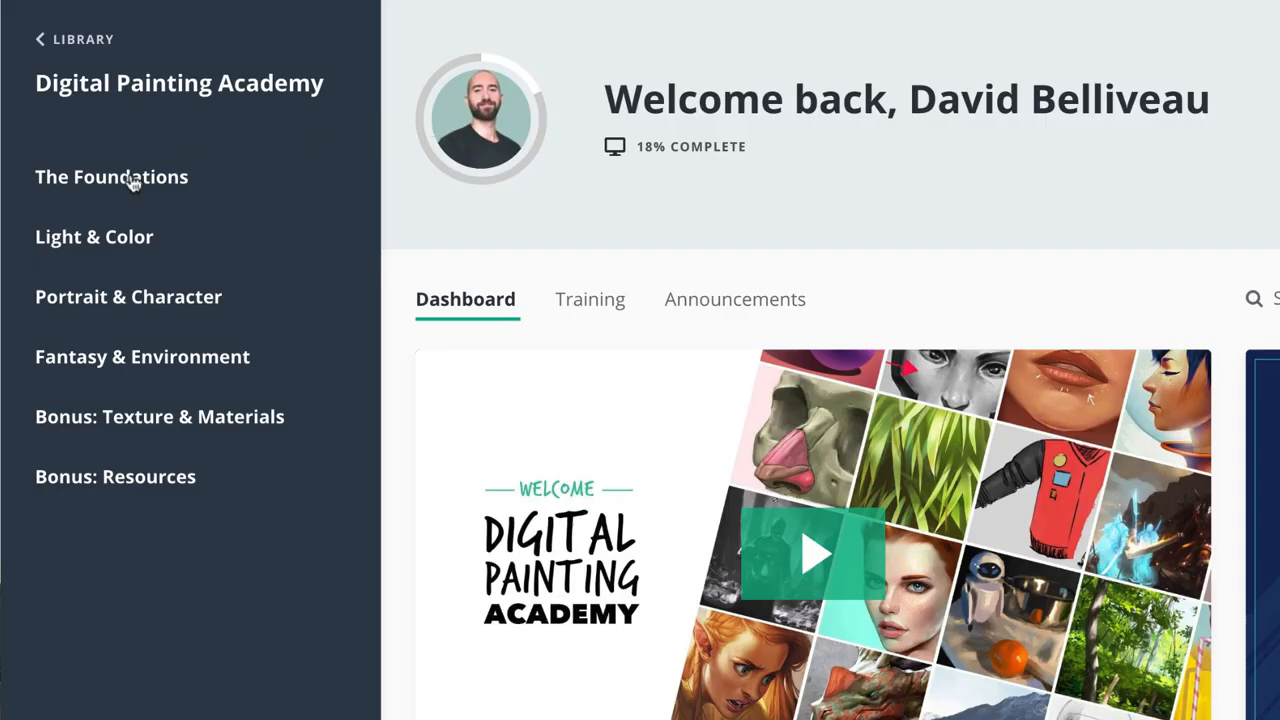
pyautogui.moveTo(1108, 230)
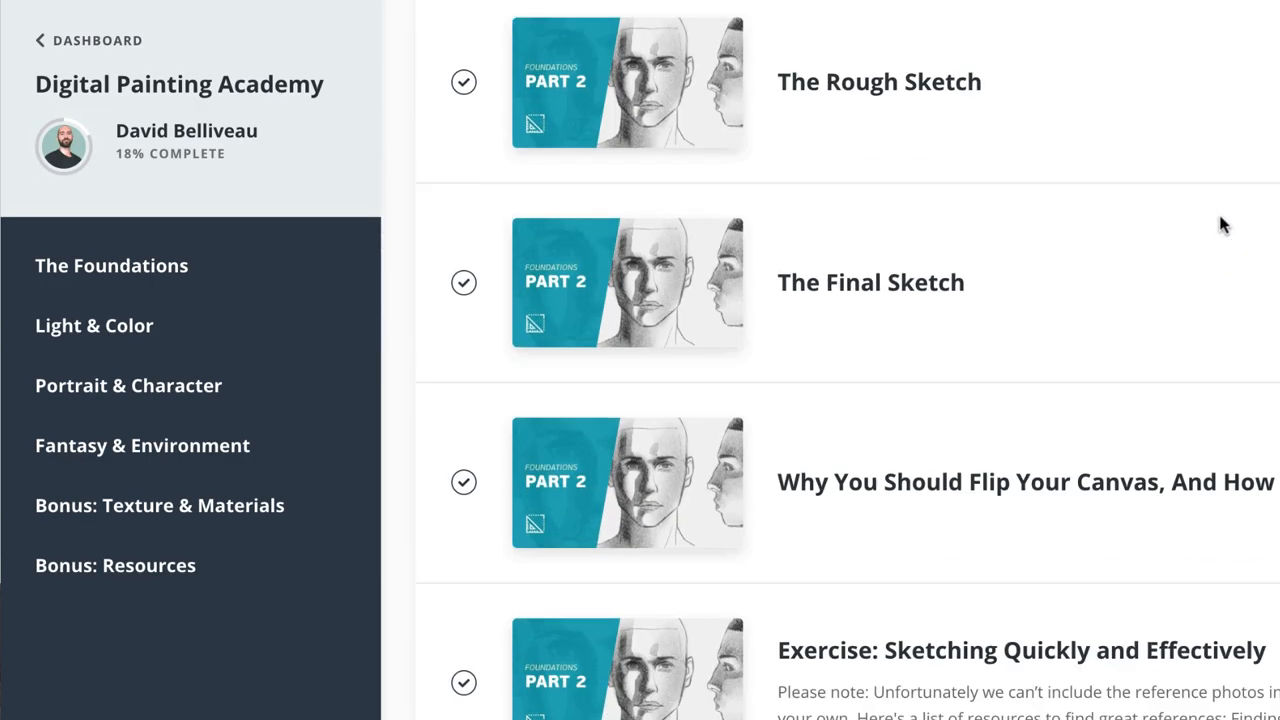
# Scroll down through The Foundations lesson list.
pyautogui.scroll(-3)
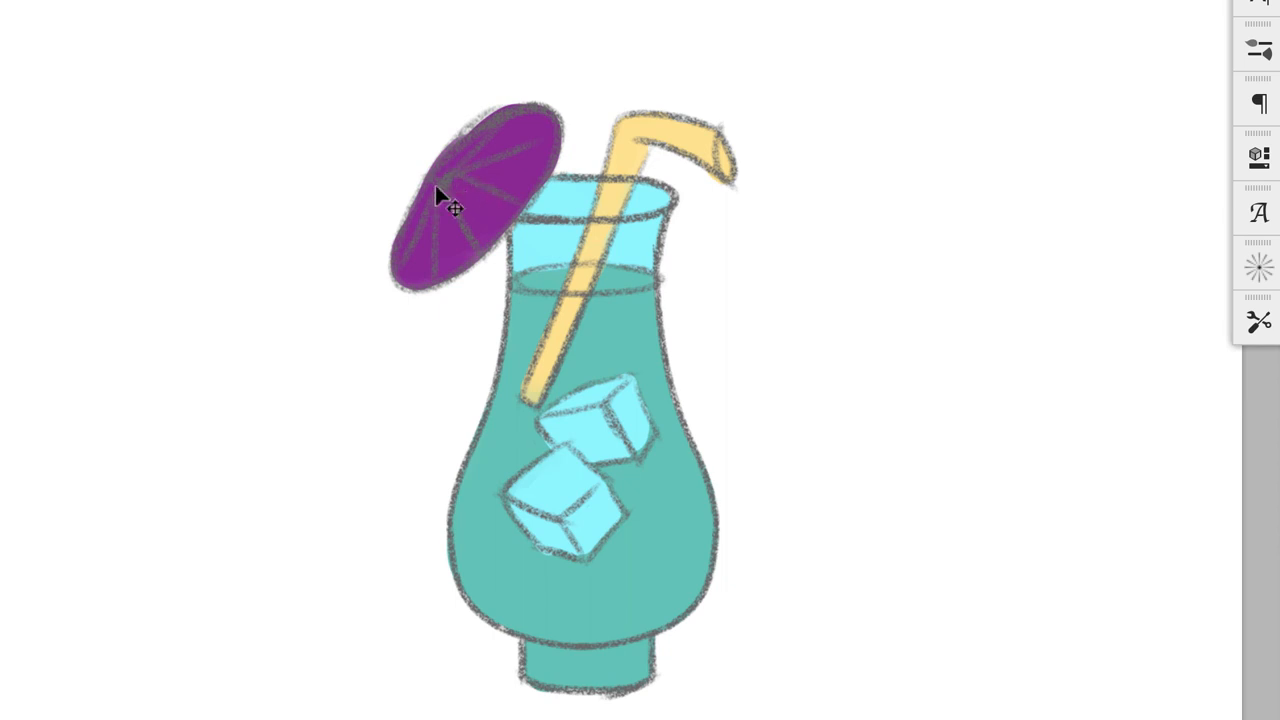
pyautogui.moveTo(440, 210)
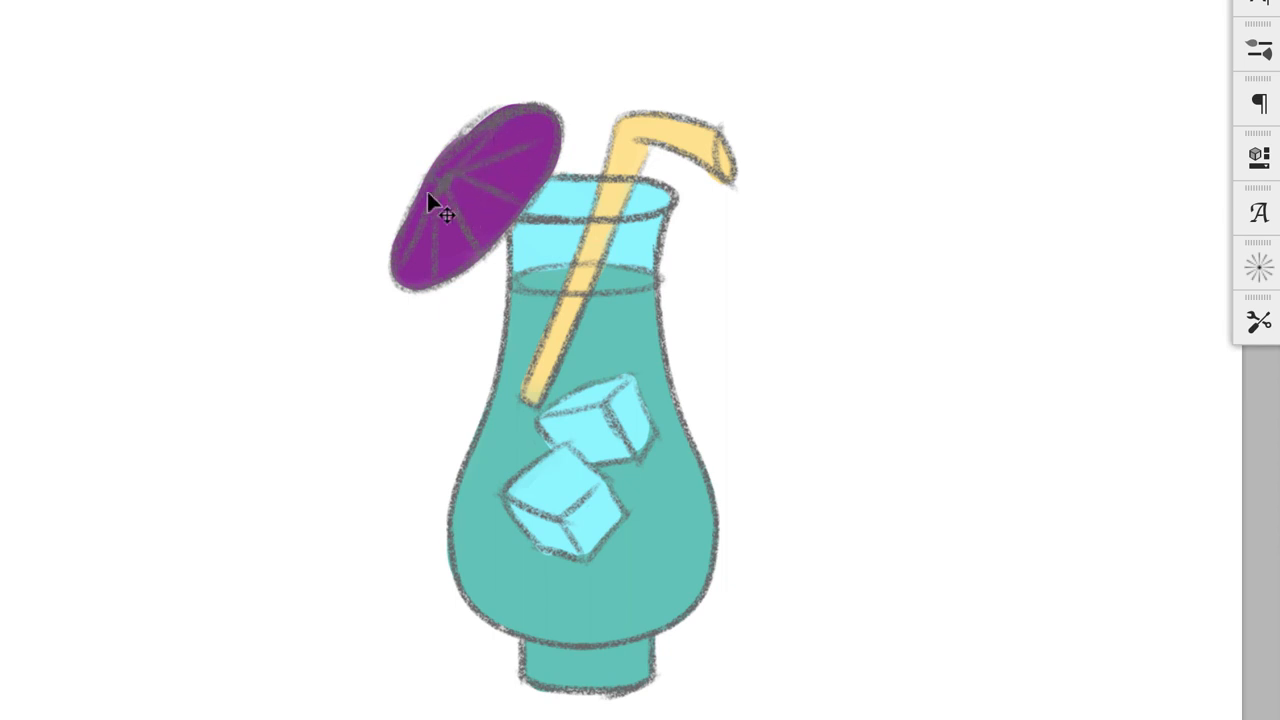
pyautogui.moveTo(465, 200)
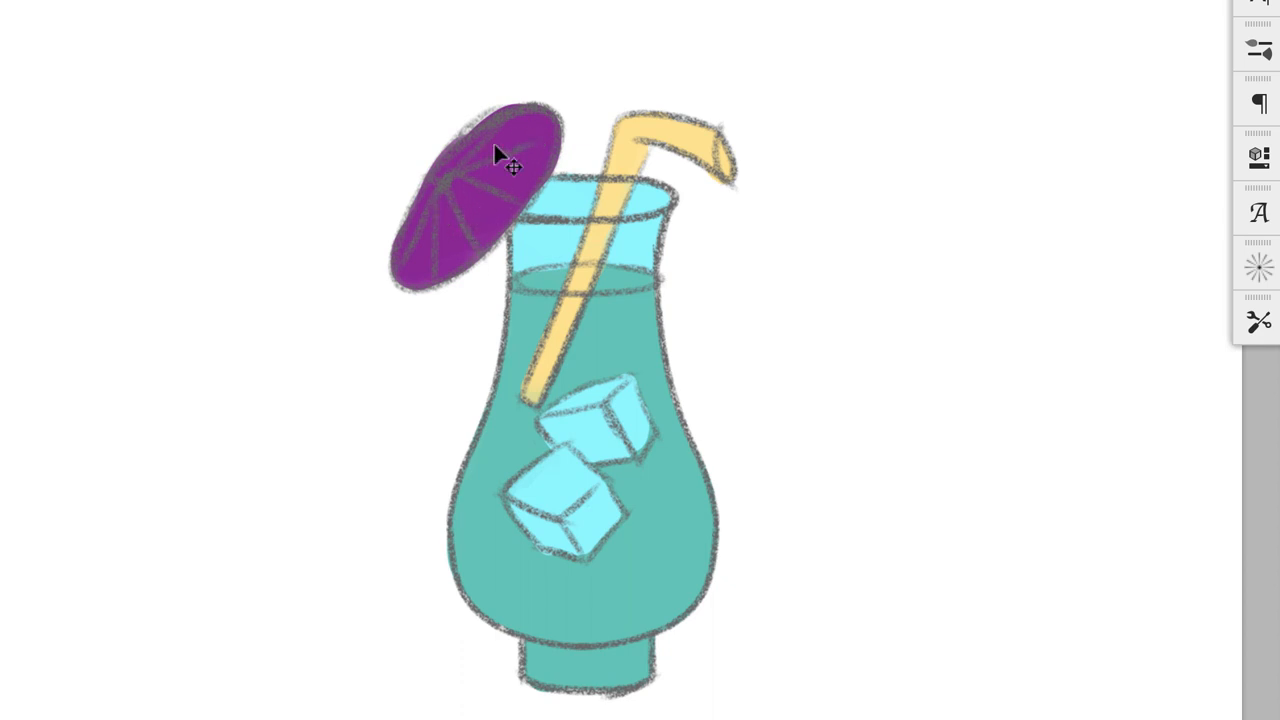
pyautogui.moveTo(520, 185)
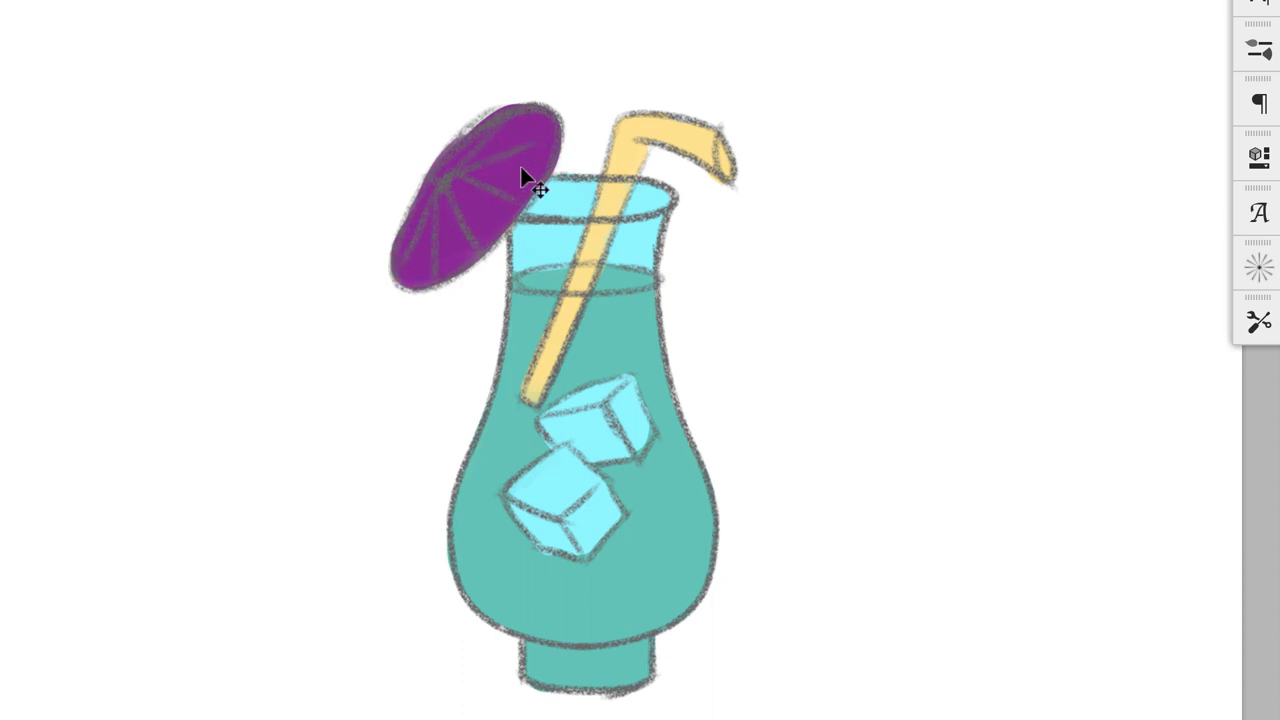
pyautogui.moveTo(550, 170)
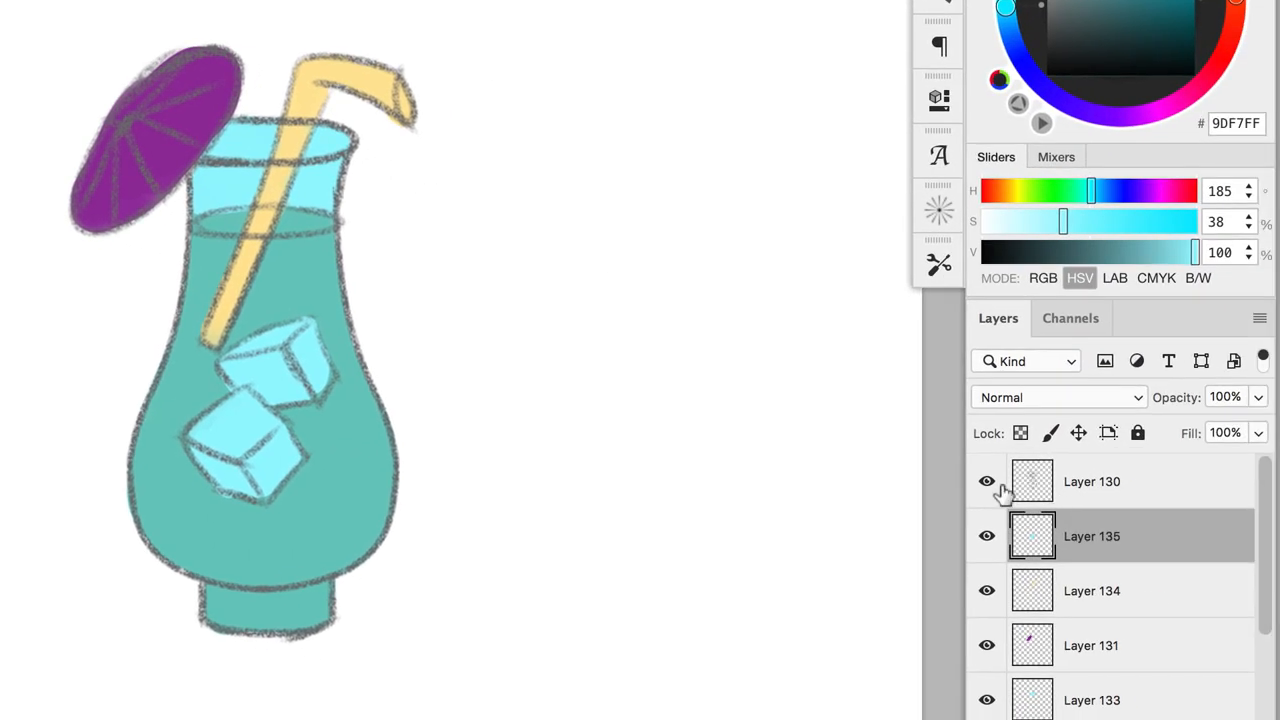
# Select Layer 130, deselect its outline, and lock its transparent pixels.
pyautogui.click(1092, 481)
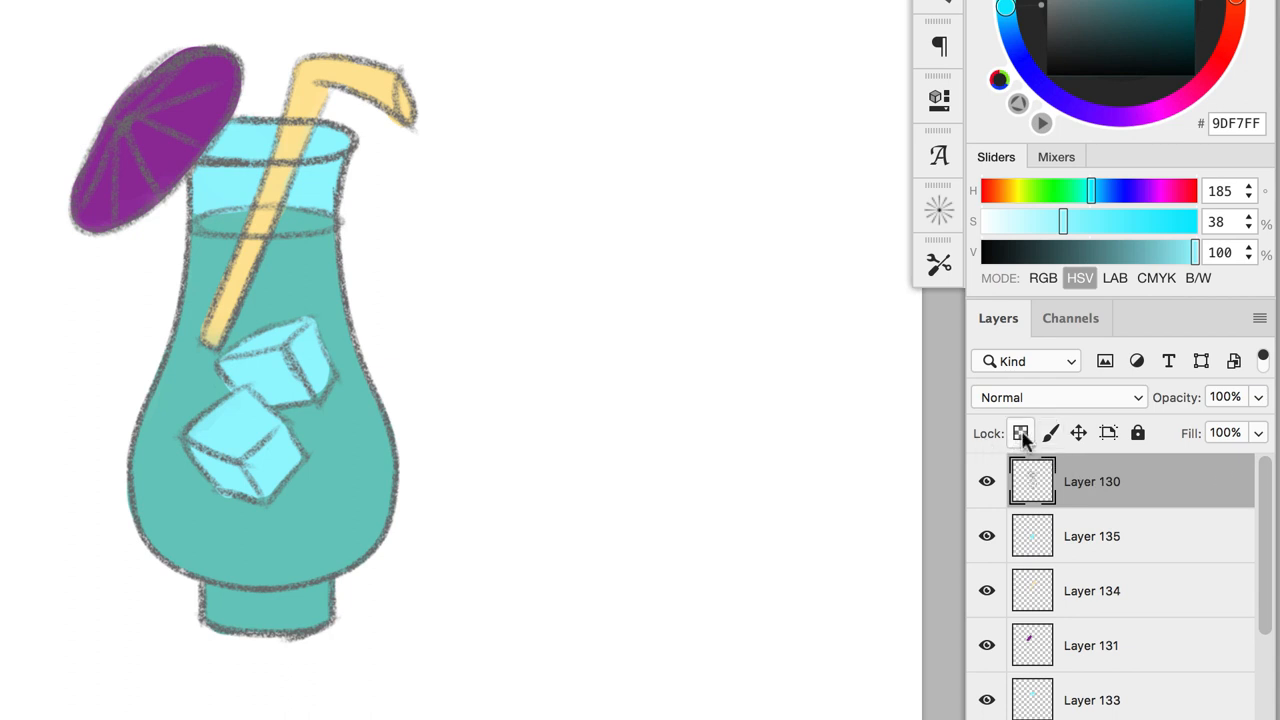
pyautogui.click(1021, 433)
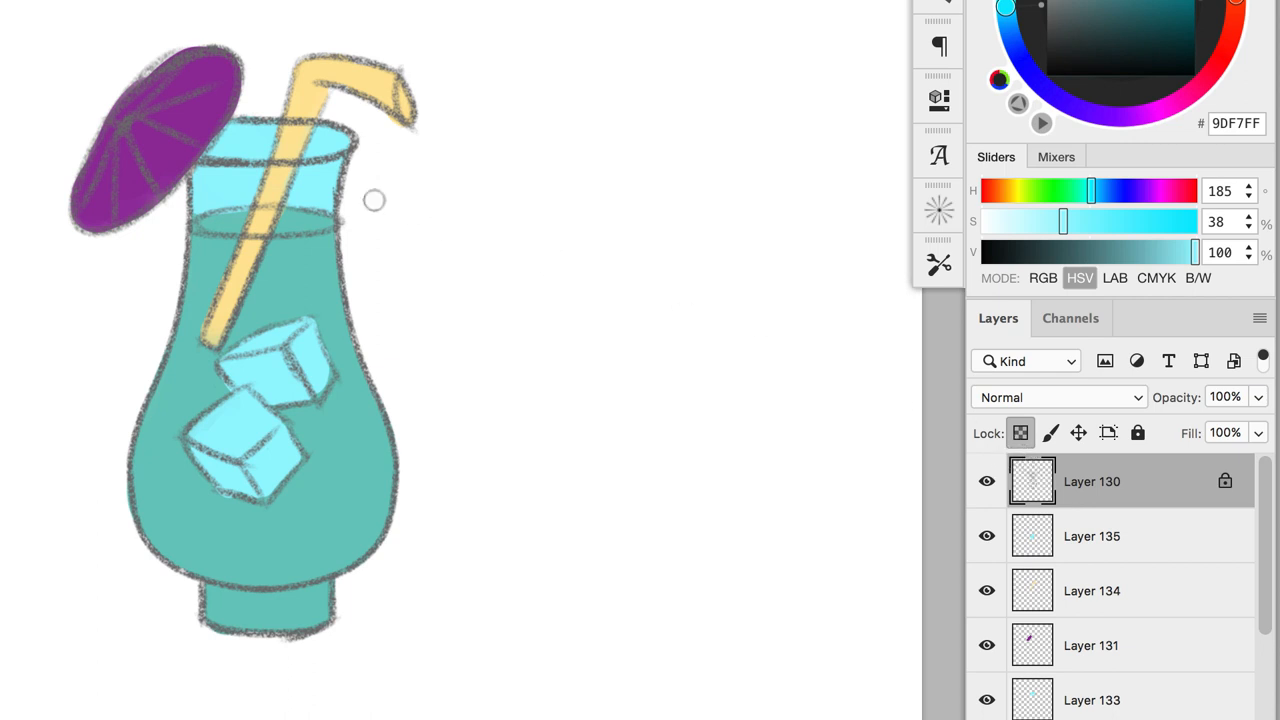
pyautogui.moveTo(1030, 495)
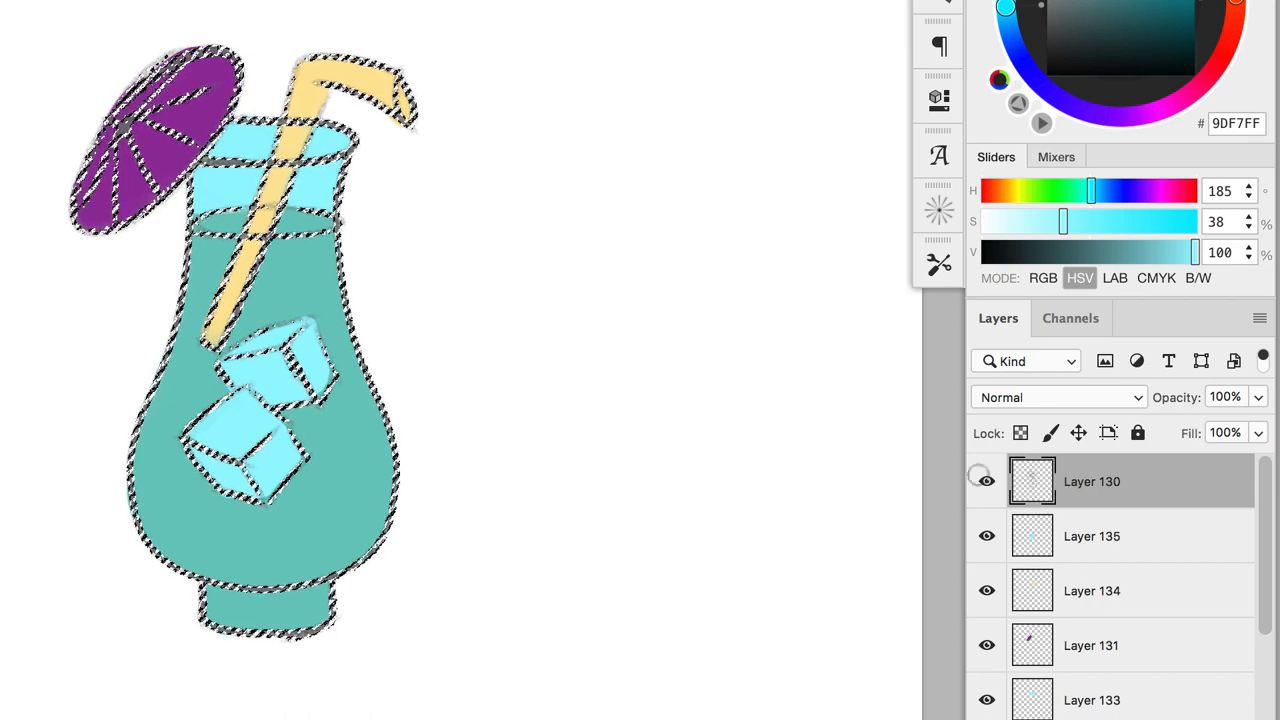
pyautogui.click(985, 481)
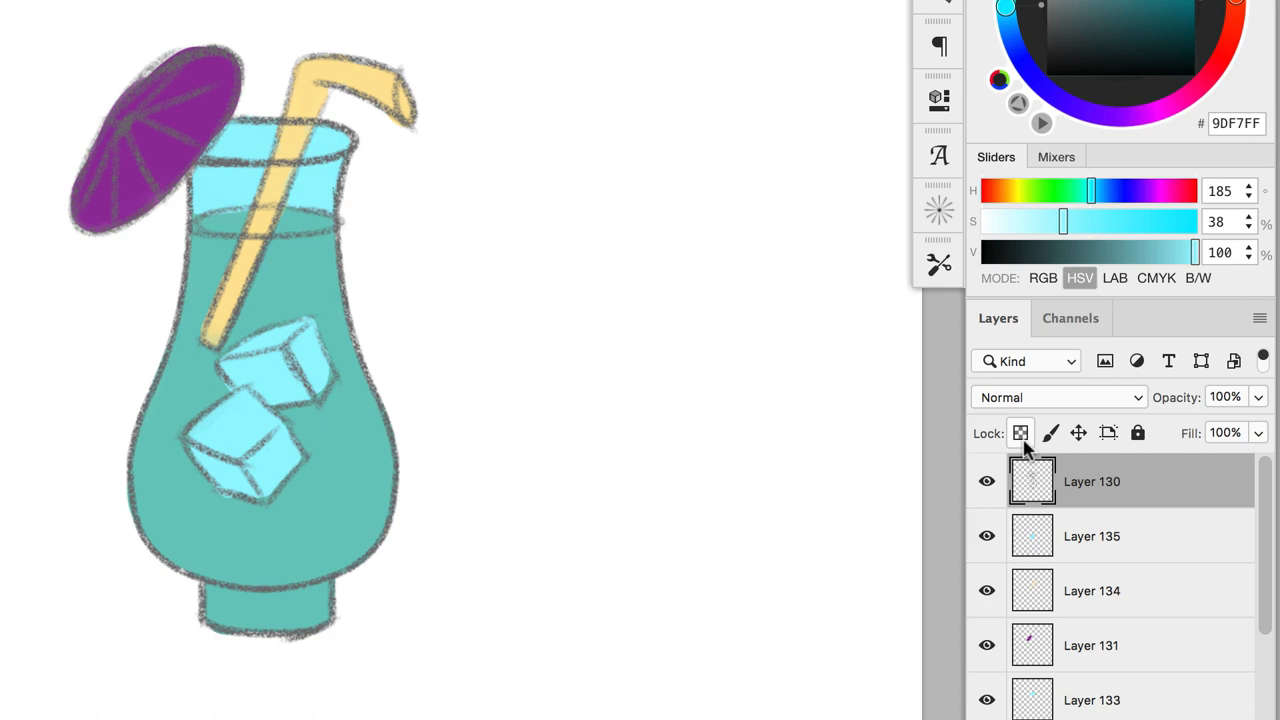
pyautogui.click(1020, 433)
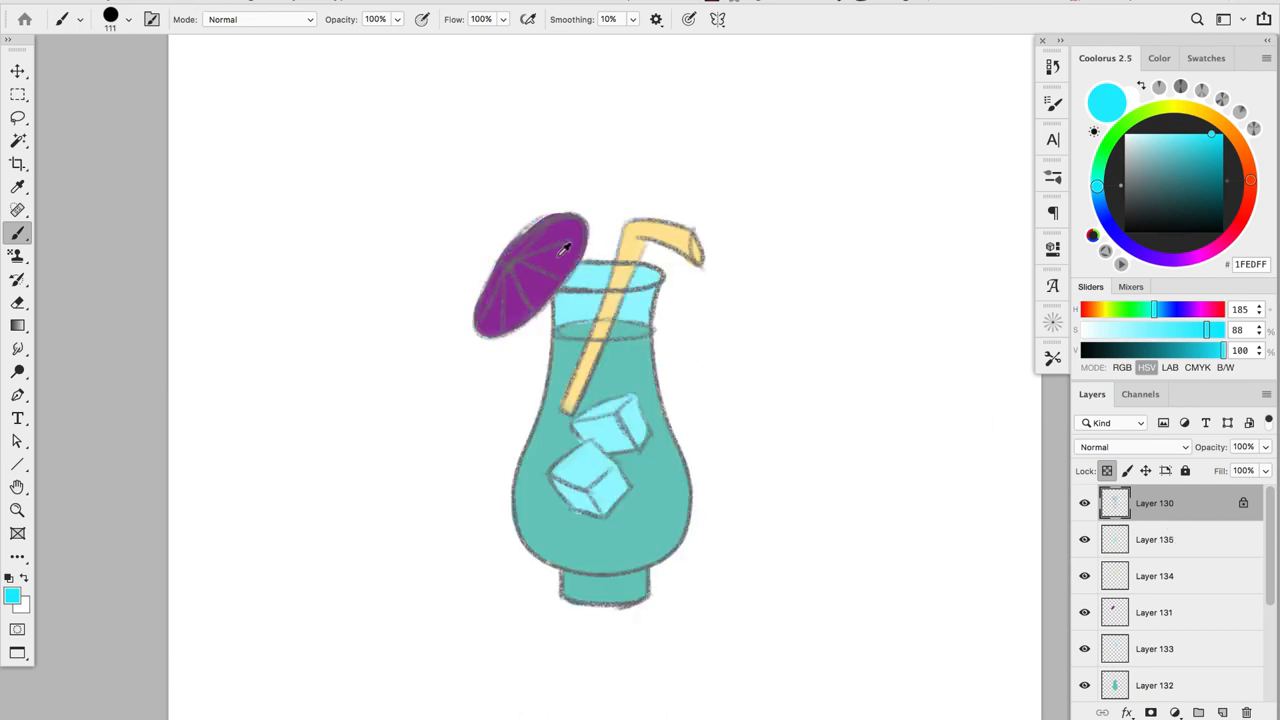
# Choose a deep dark purple in the Coolorus wheel for the umbrella lines.
pyautogui.click(1190, 200)
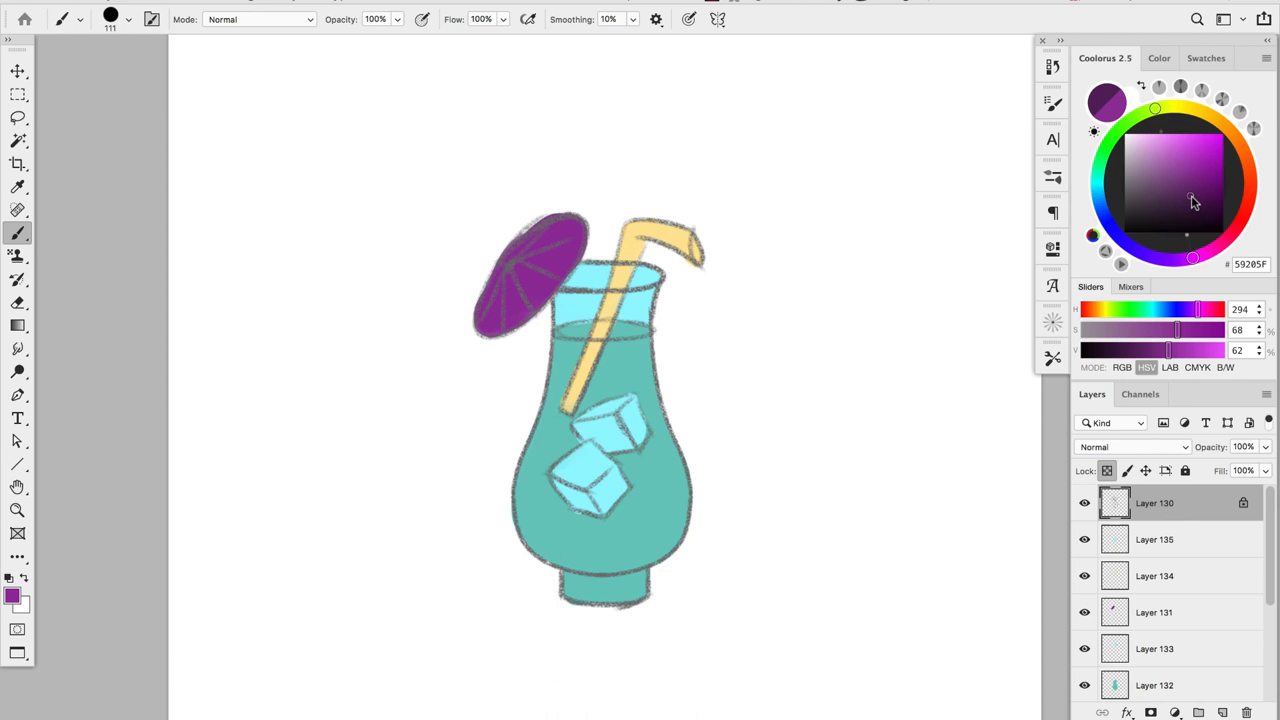
pyautogui.click(1189, 197)
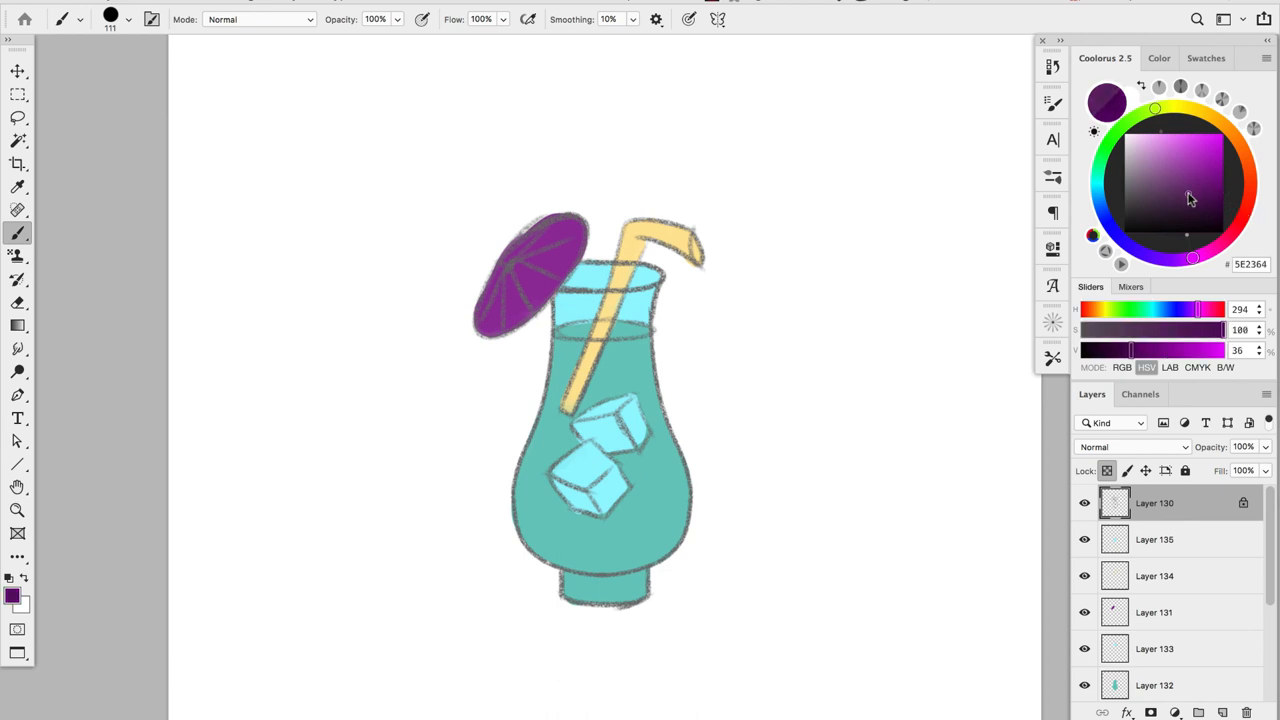
pyautogui.click(1219, 198)
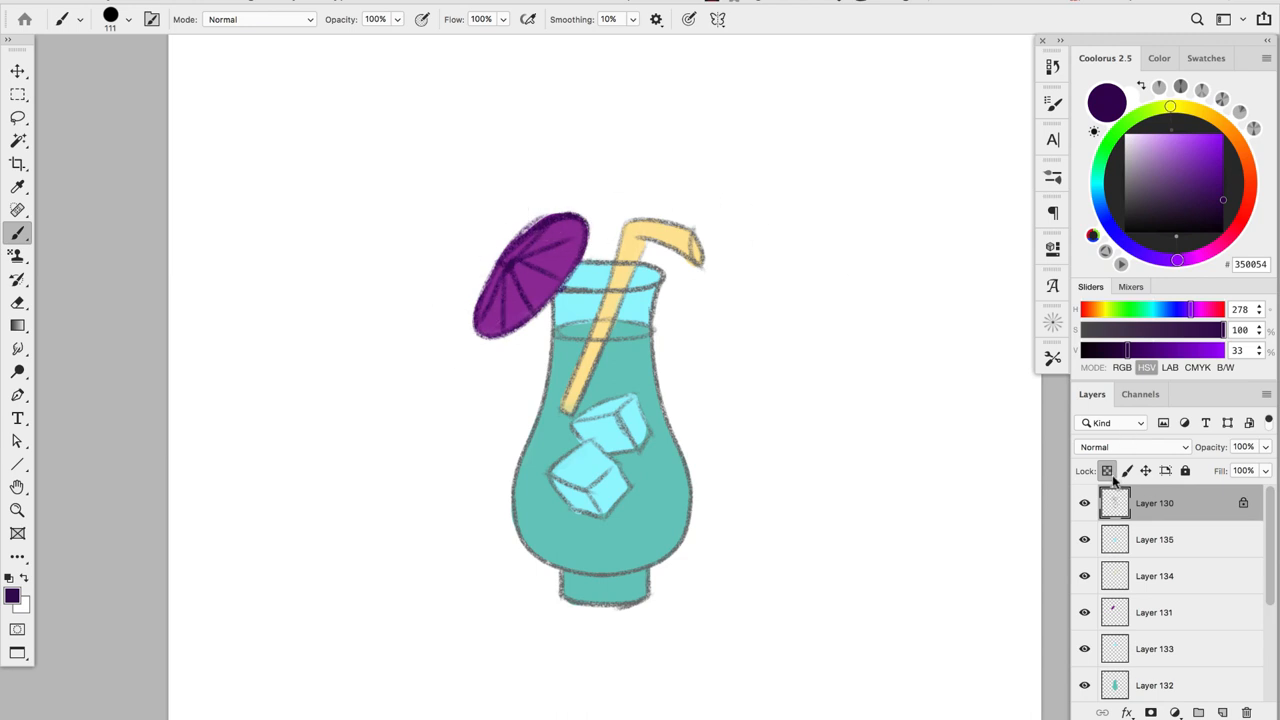
# Pick a dark teal shade in the color wheel for the glass outlines.
pyautogui.click(1166, 154)
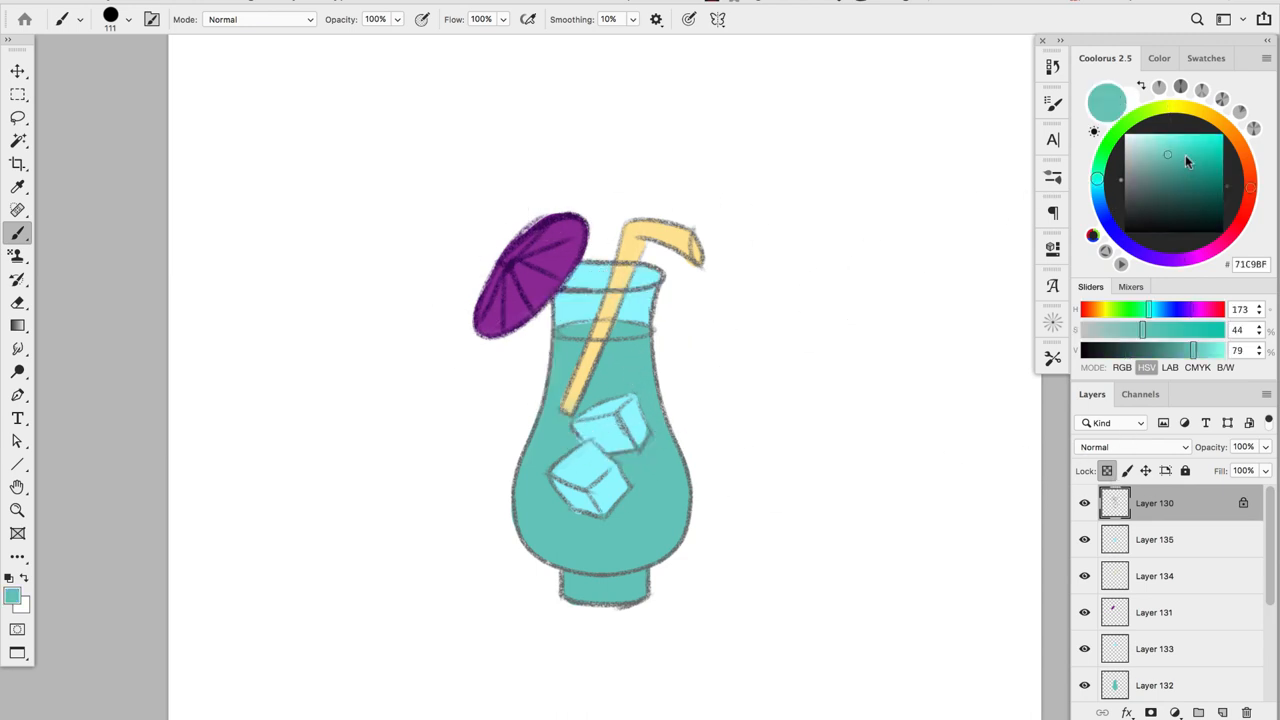
pyautogui.click(1192, 184)
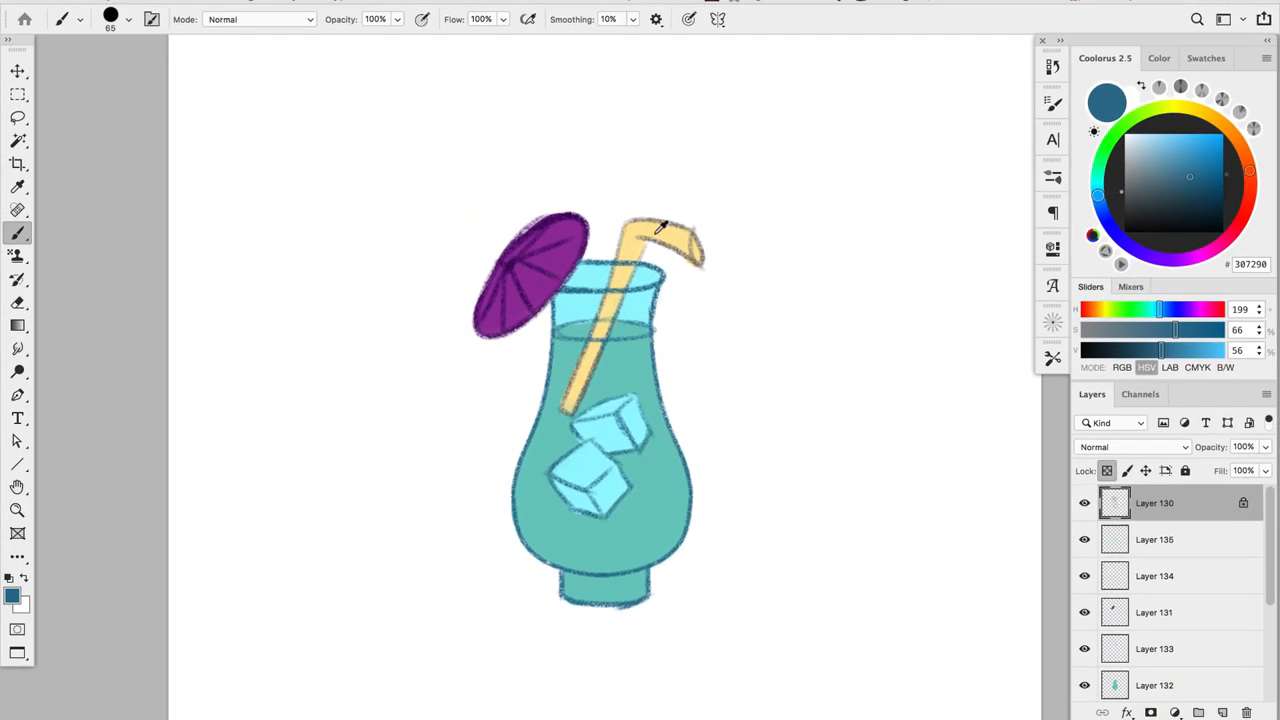
# Pick a darkened brownish orange in the Coolorus wheel for the straw lines.
pyautogui.click(1217, 123)
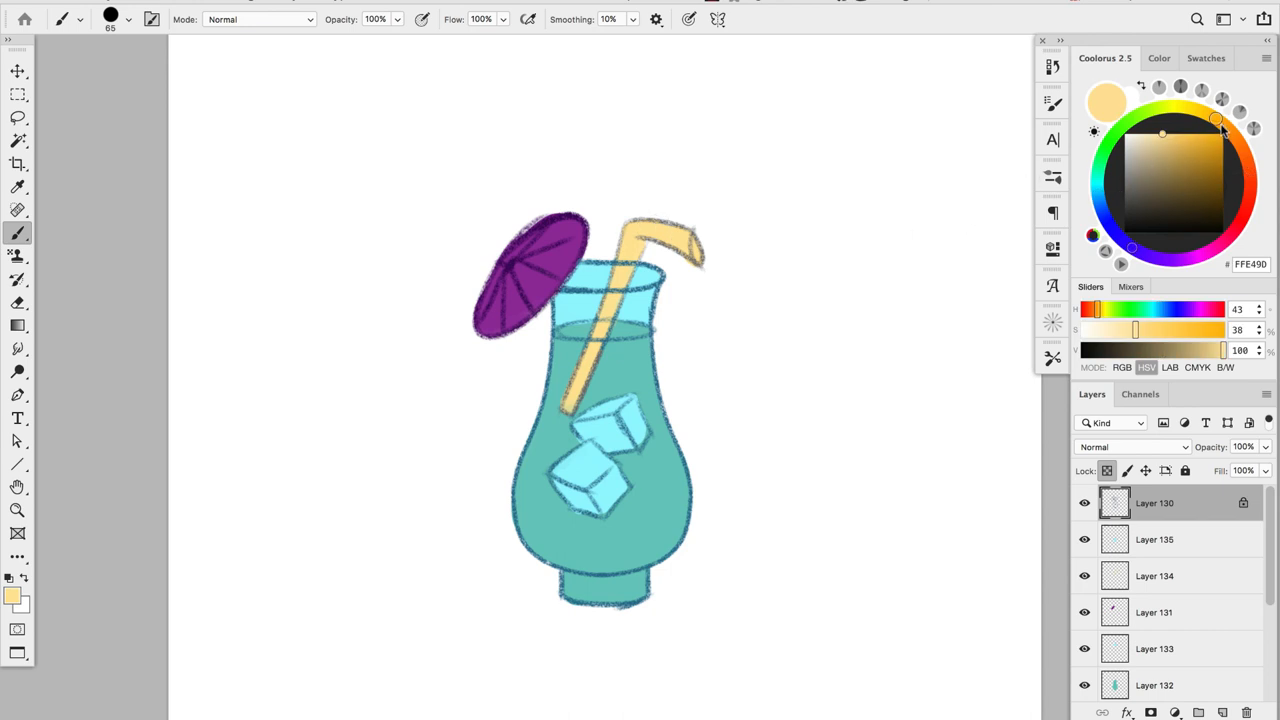
pyautogui.click(1166, 167)
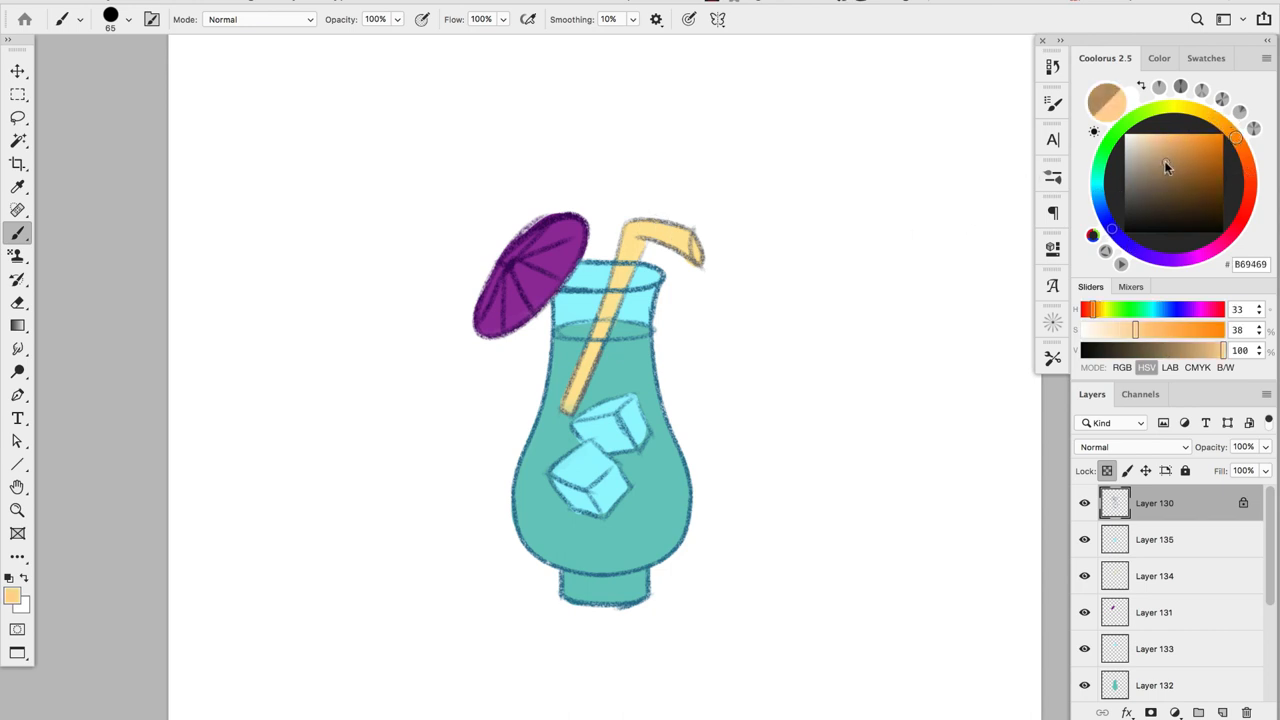
pyautogui.click(1192, 165)
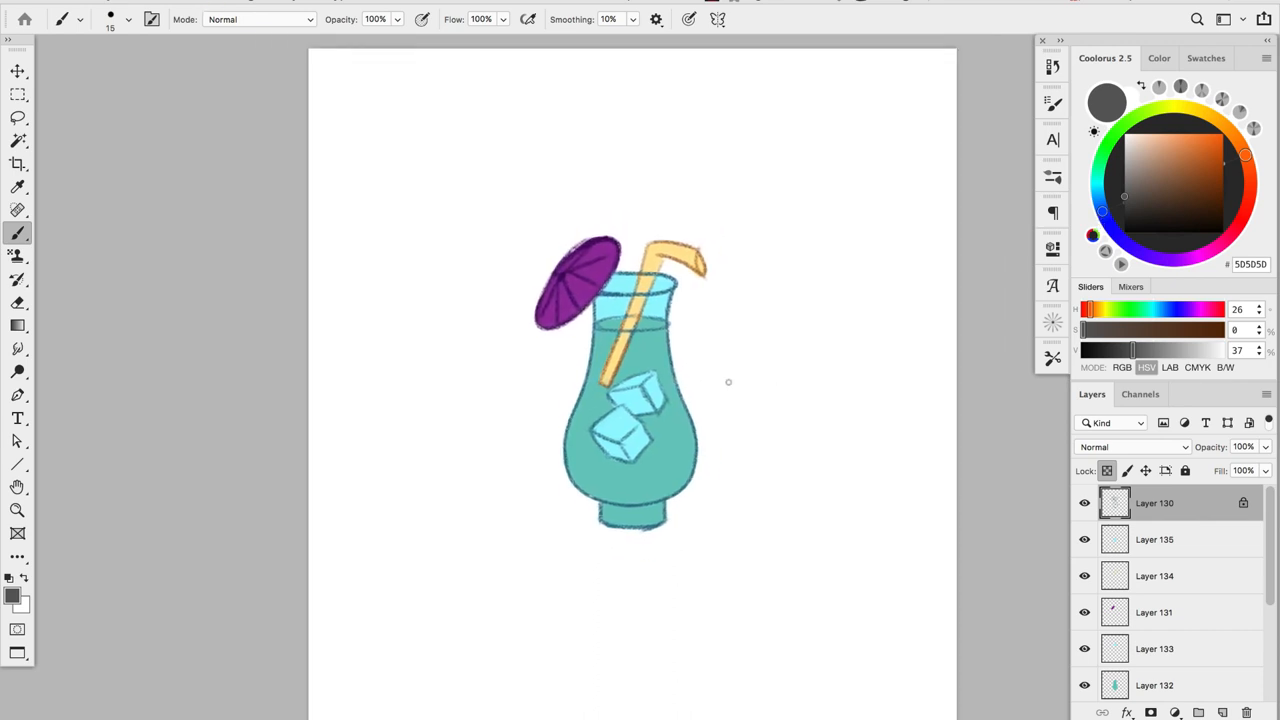
pyautogui.click(13, 72)
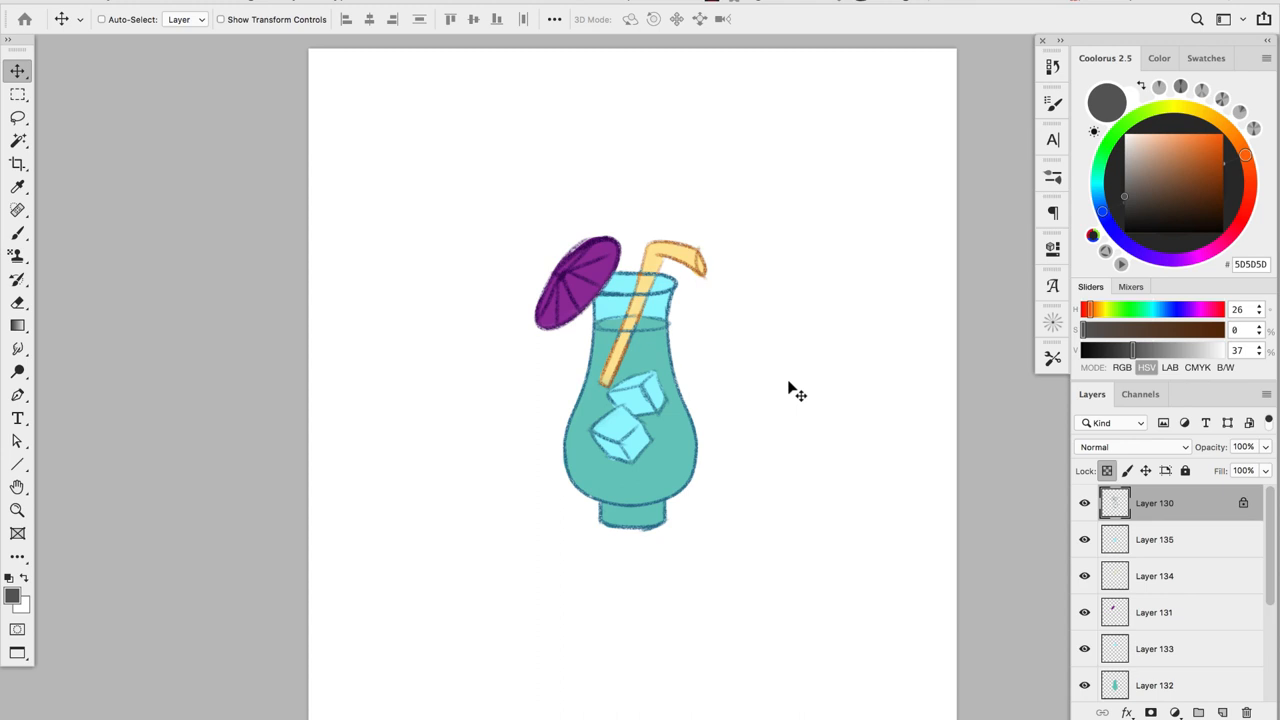
pyautogui.moveTo(851, 364)
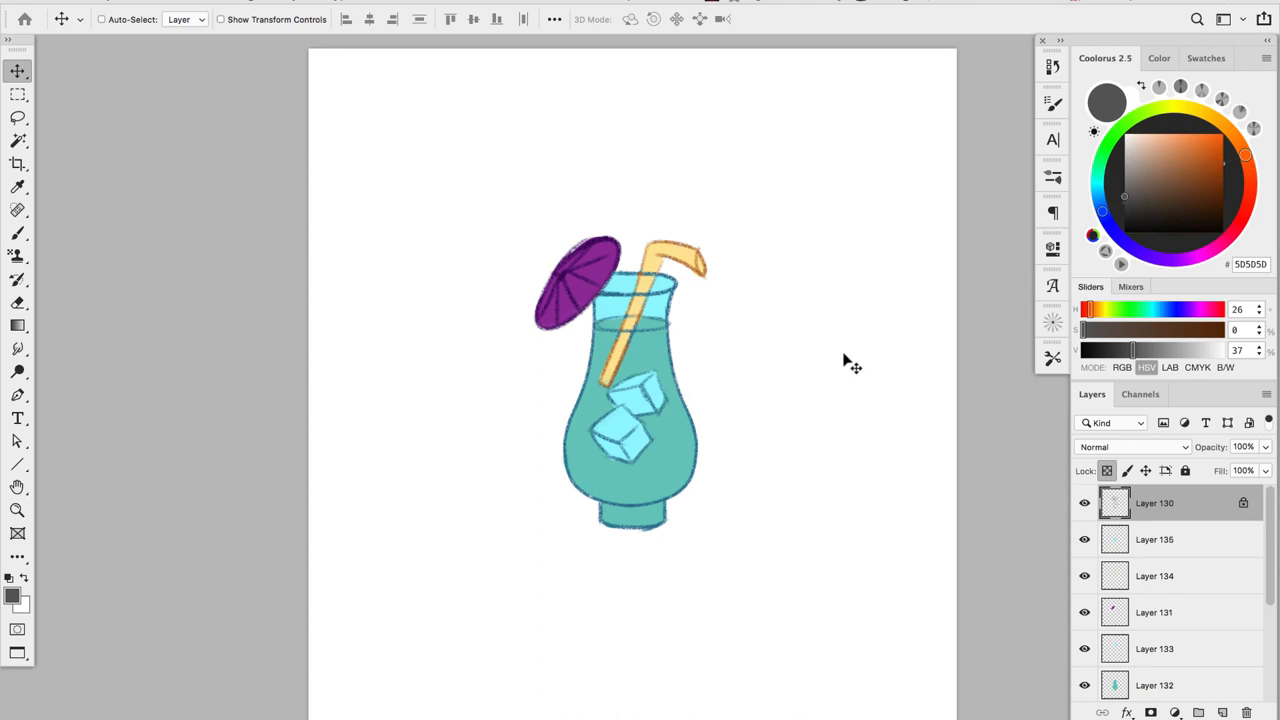